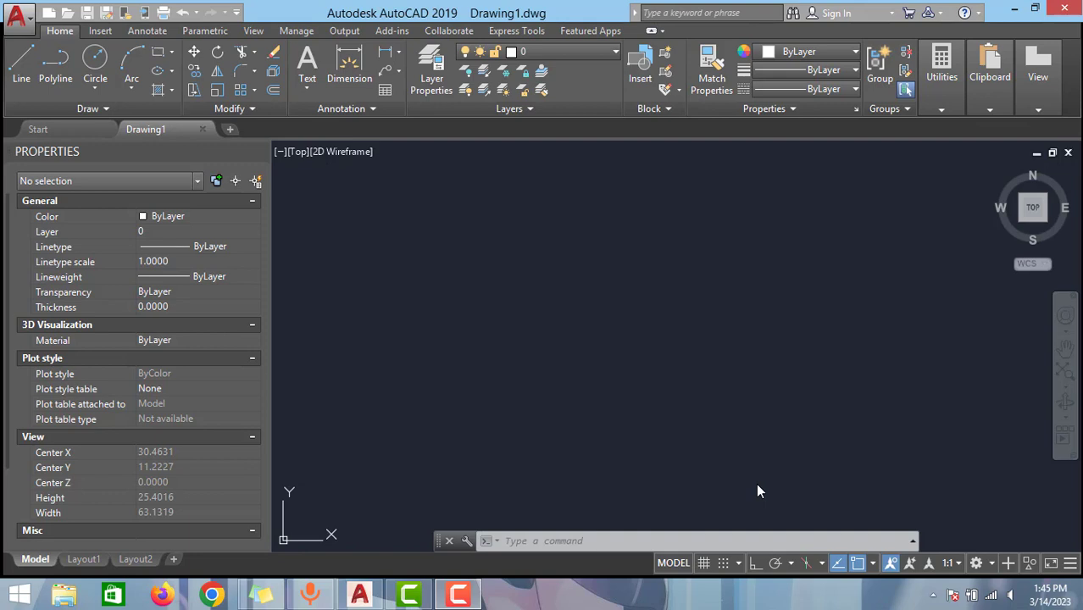
mouse_move(732, 435)
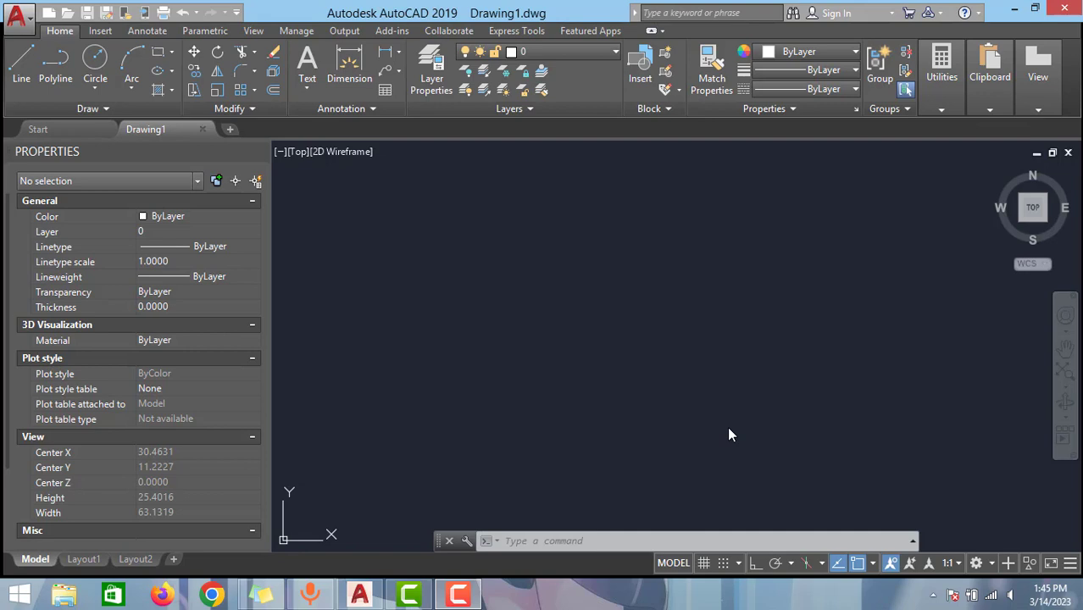
mouse_move(444, 283)
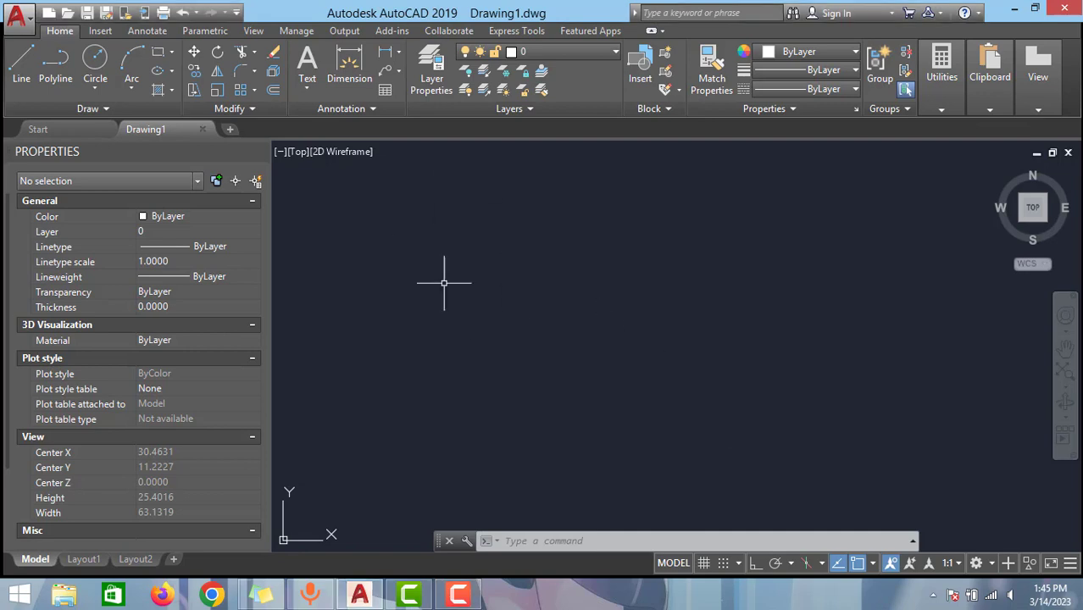
mouse_move(357, 236)
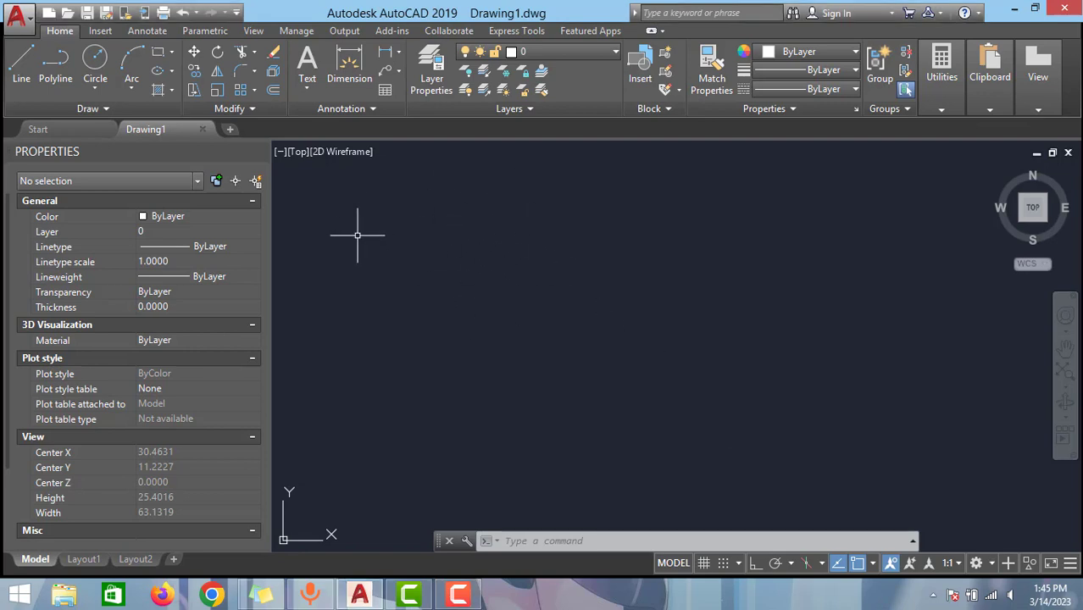
Browse the Insert and View ribbon tabs, return to Home, and open the workspace list.
left_click(100, 30)
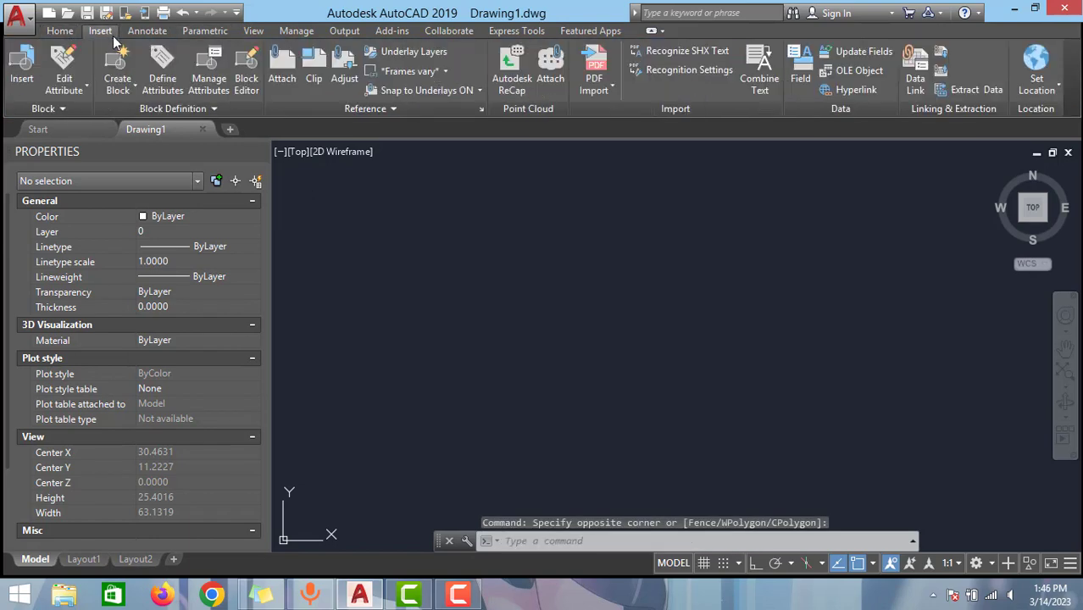
left_click(252, 30)
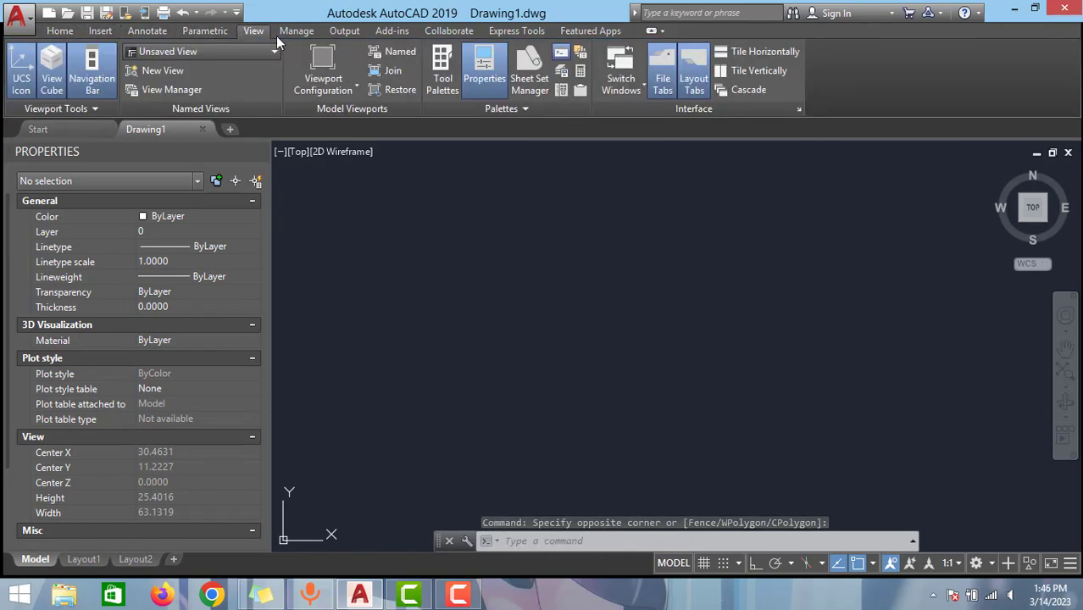
left_click(59, 30)
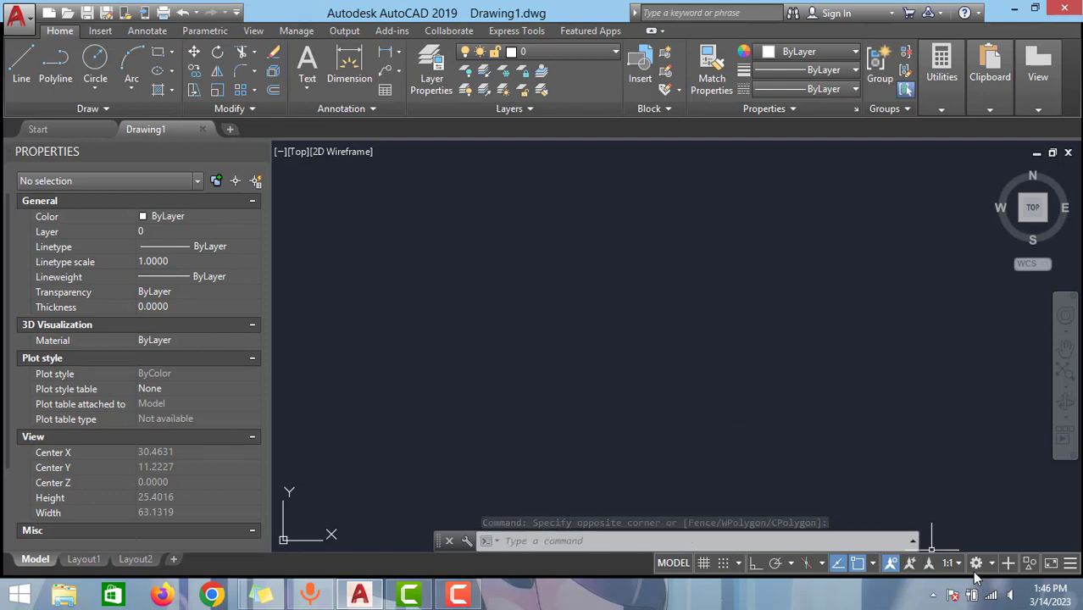
mouse_move(976, 563)
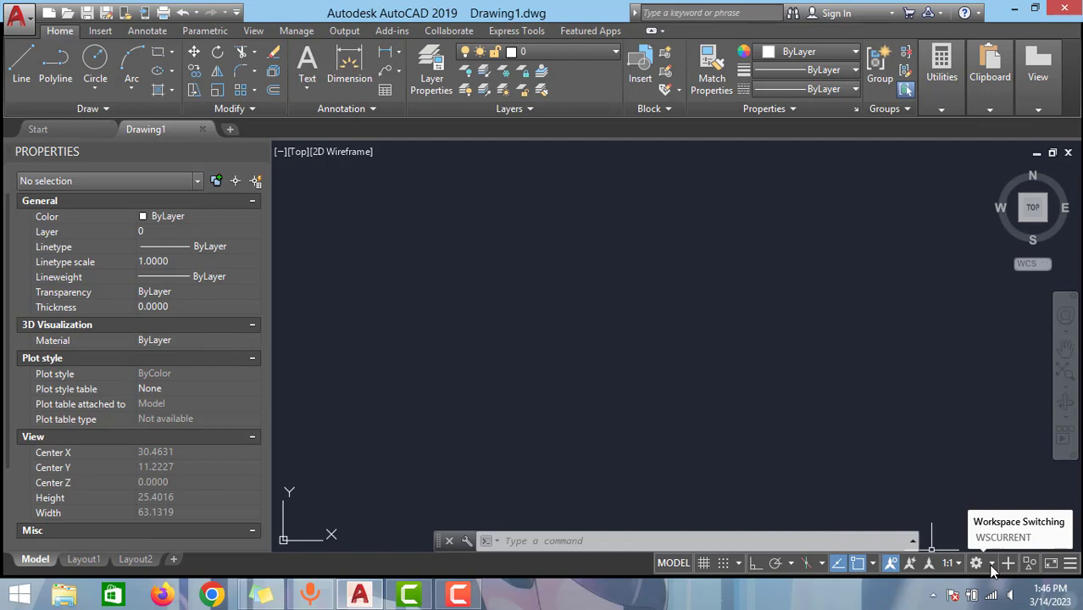
left_click(977, 563)
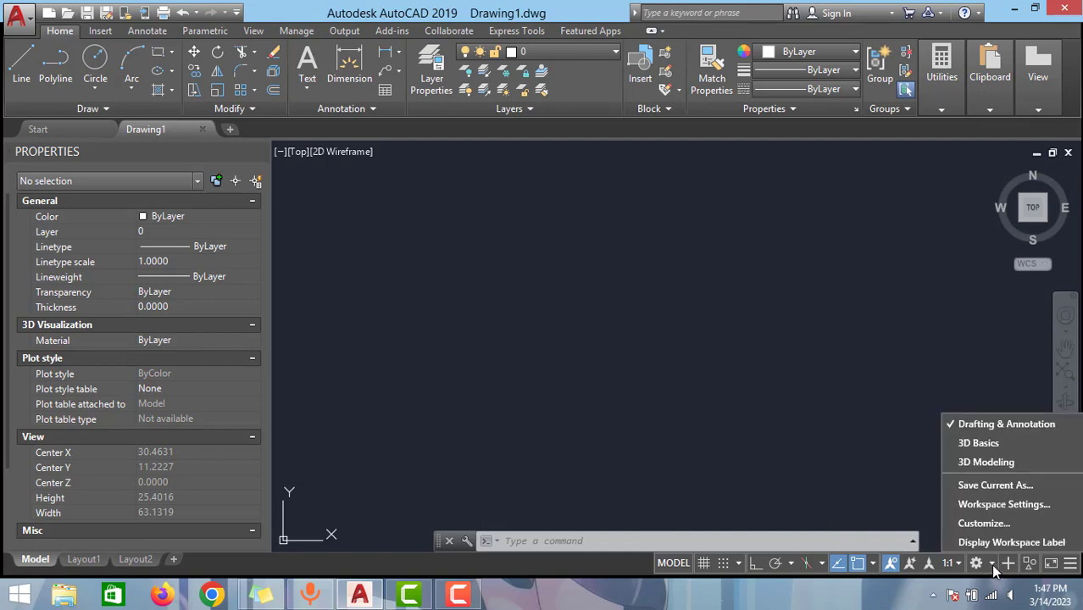
mouse_move(986, 462)
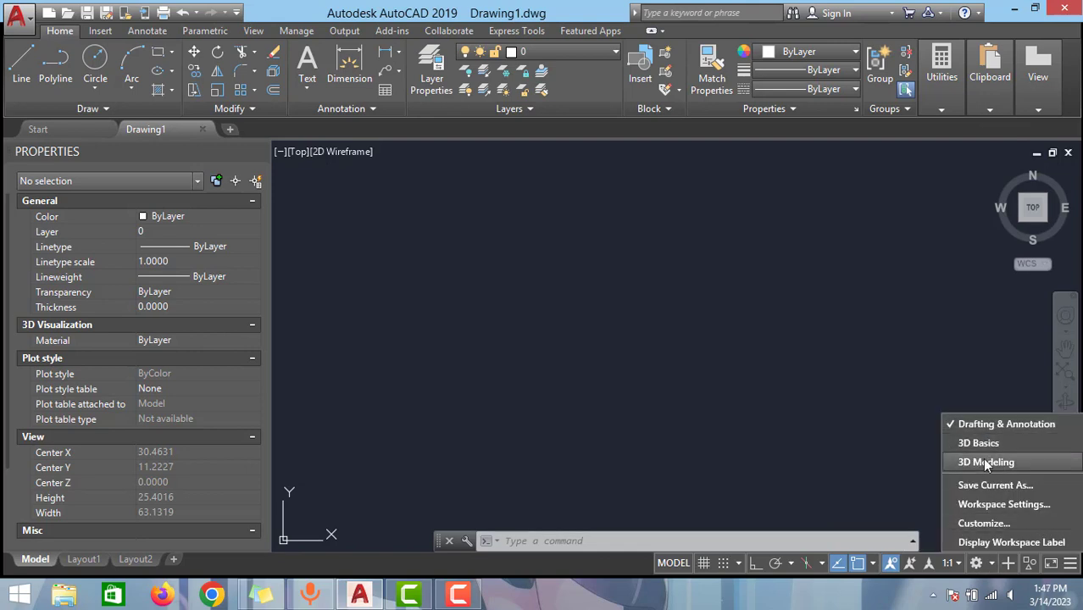
mouse_move(979, 443)
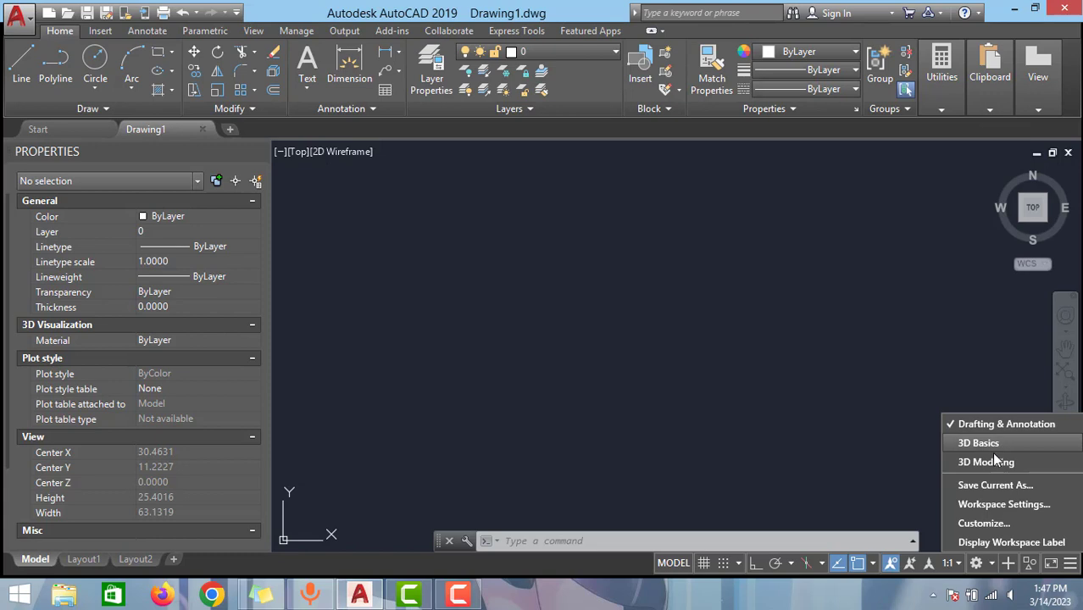
mouse_move(986, 462)
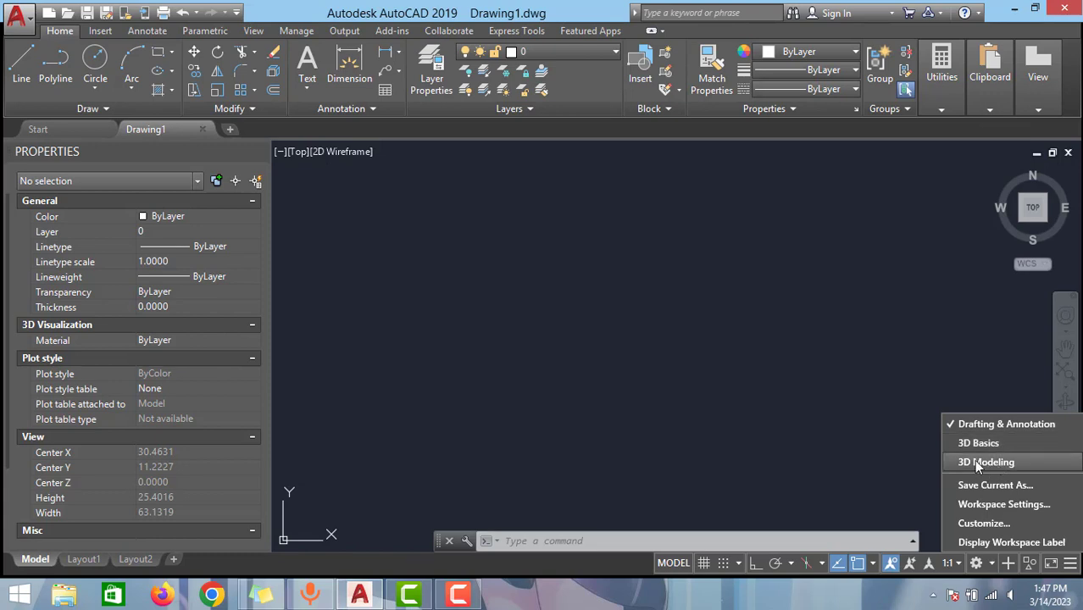
Select the 3D Modeling workspace and reopen the palette with the PROPERTIES command.
left_click(986, 462)
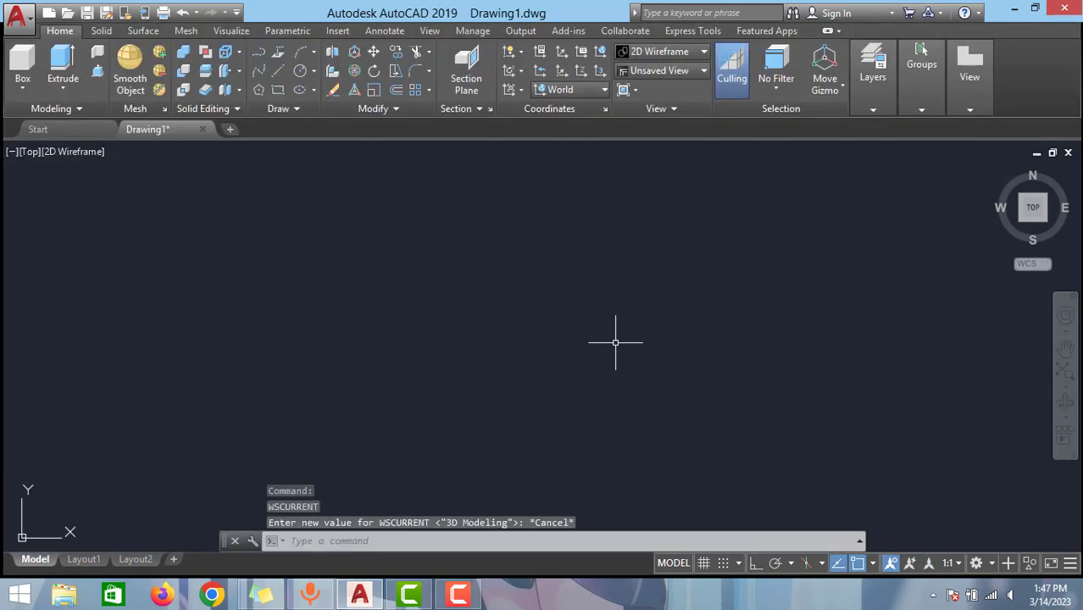
mouse_move(613, 344)
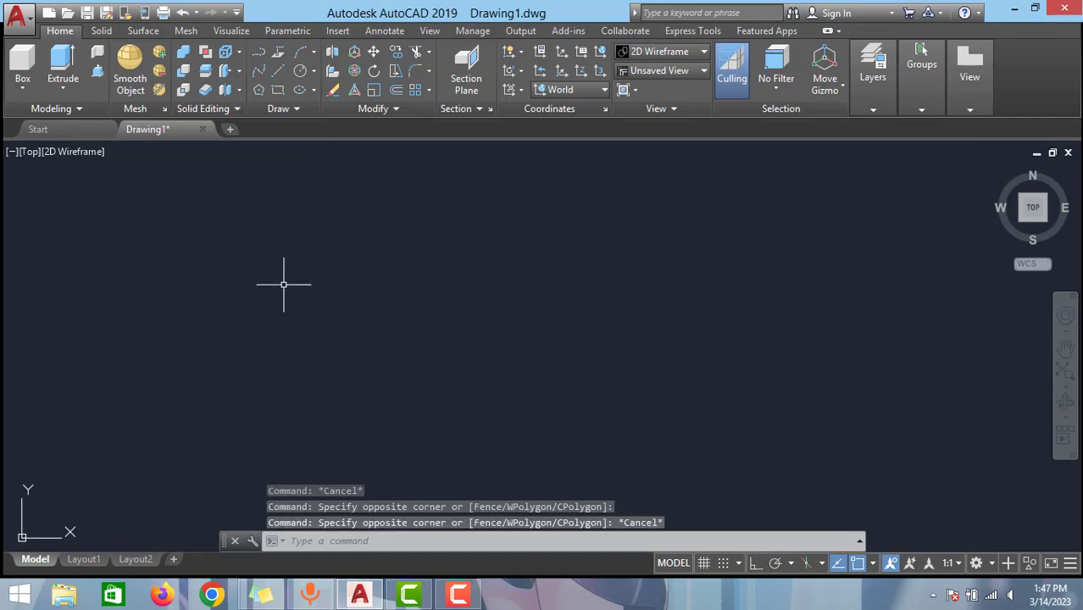
type("prop")
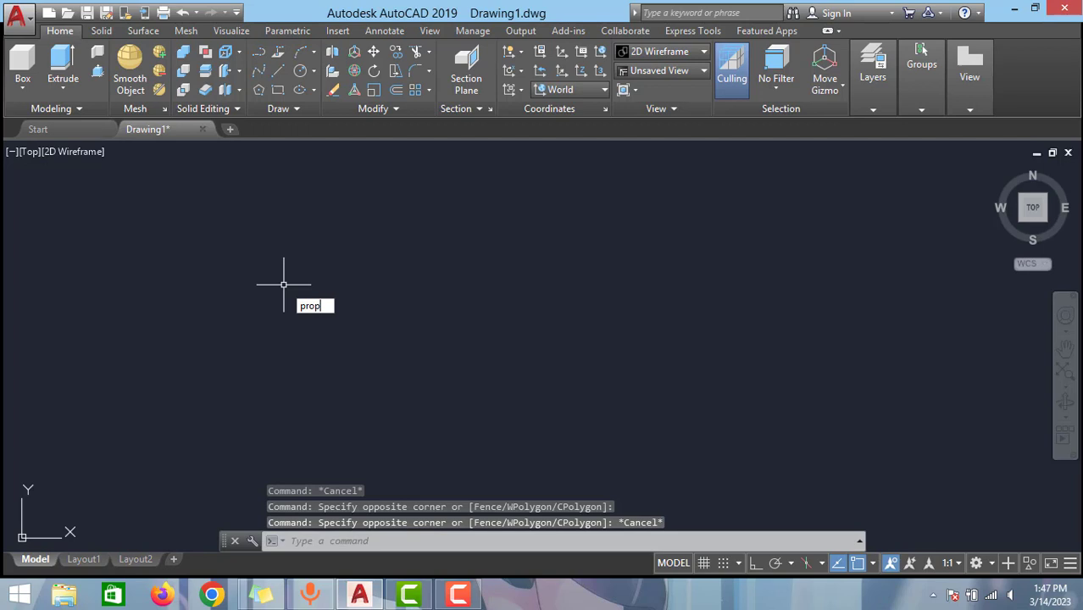
type("erties")
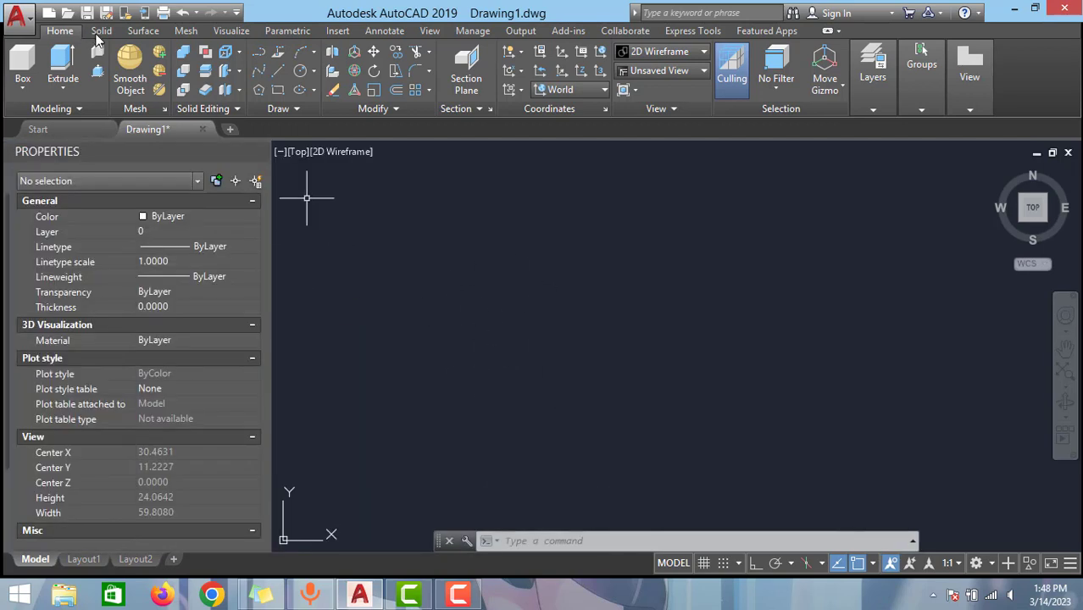
Draw the rectangle in an isometric view and begin extruding it with Extrude.
left_click(259, 91)
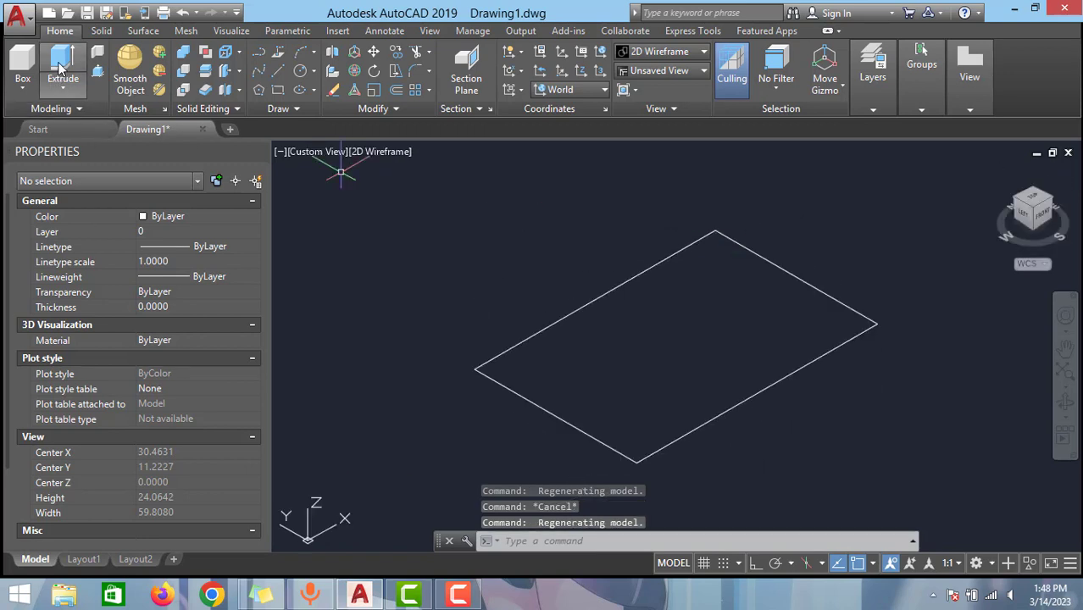
left_click(63, 64)
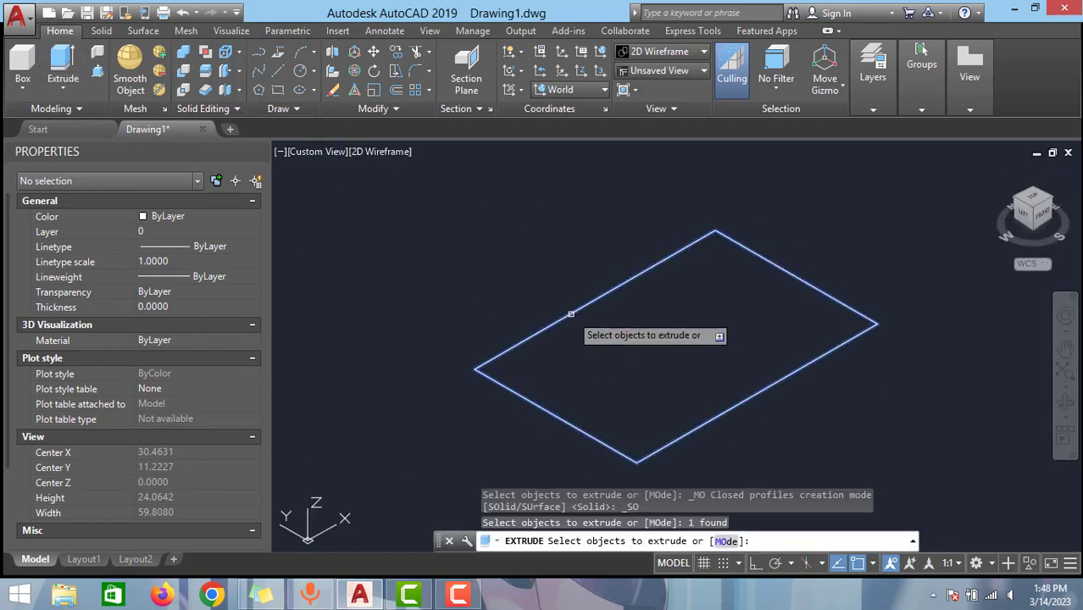